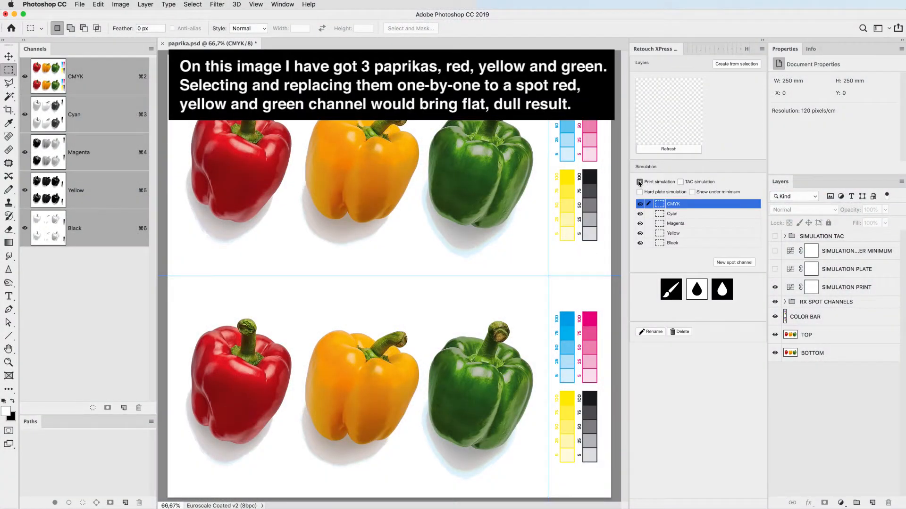
Disable Print simulation and review the Cyan, Magenta and Black plates before returning to the composite
{"action": "left_click", "coordinate": [639, 182]}
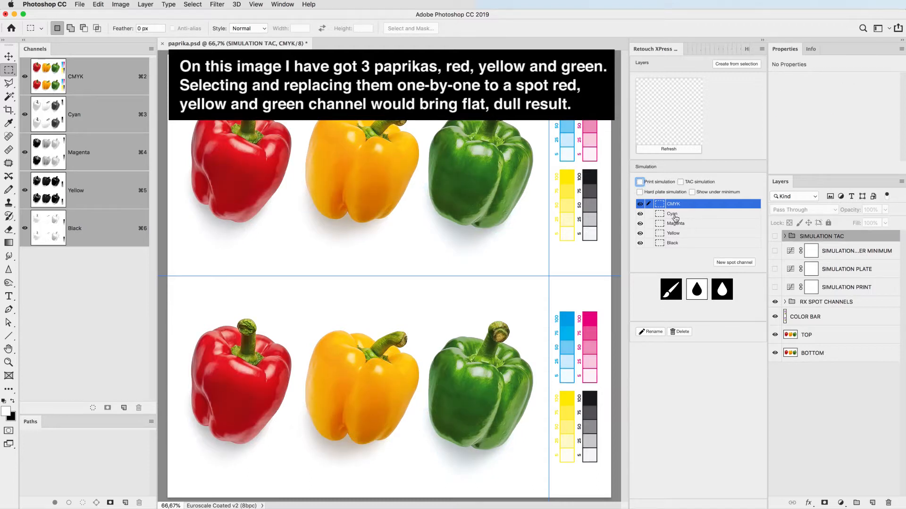
{"action": "left_click", "coordinate": [672, 213]}
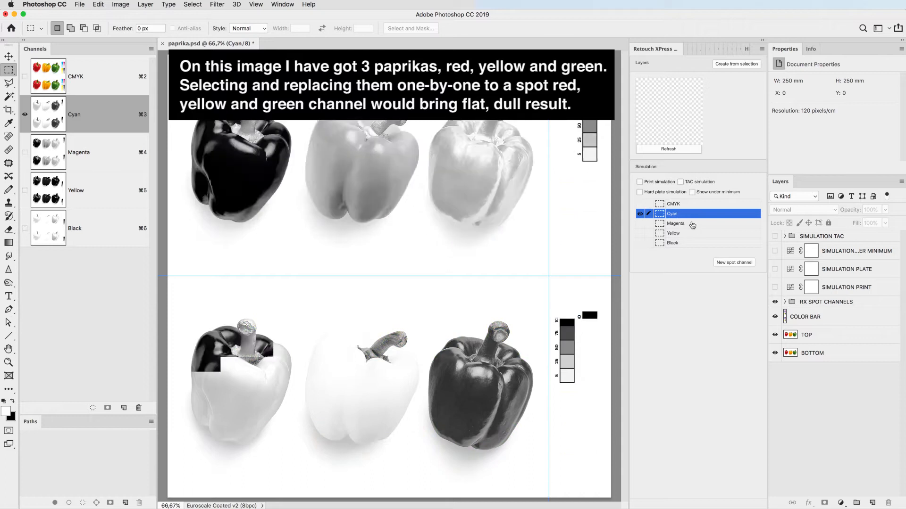
{"action": "left_click", "coordinate": [675, 223]}
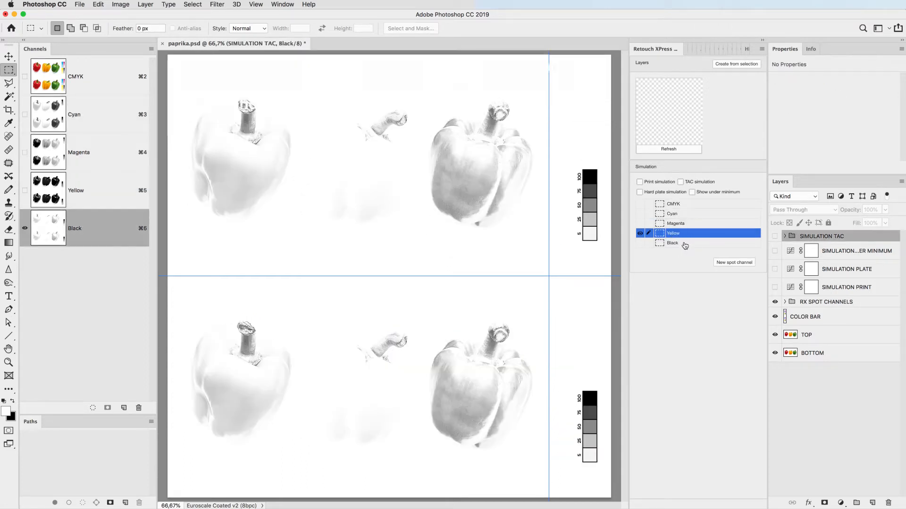
{"action": "left_click", "coordinate": [673, 242]}
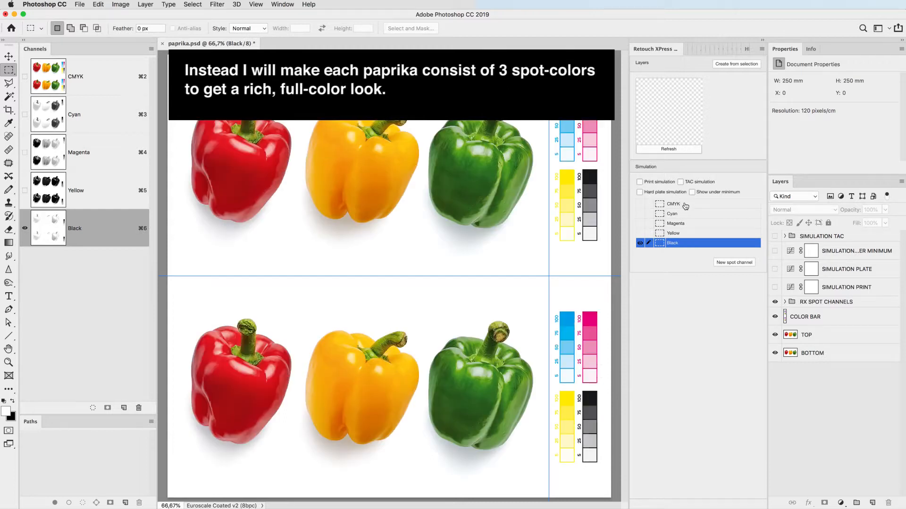
{"action": "left_click", "coordinate": [673, 204]}
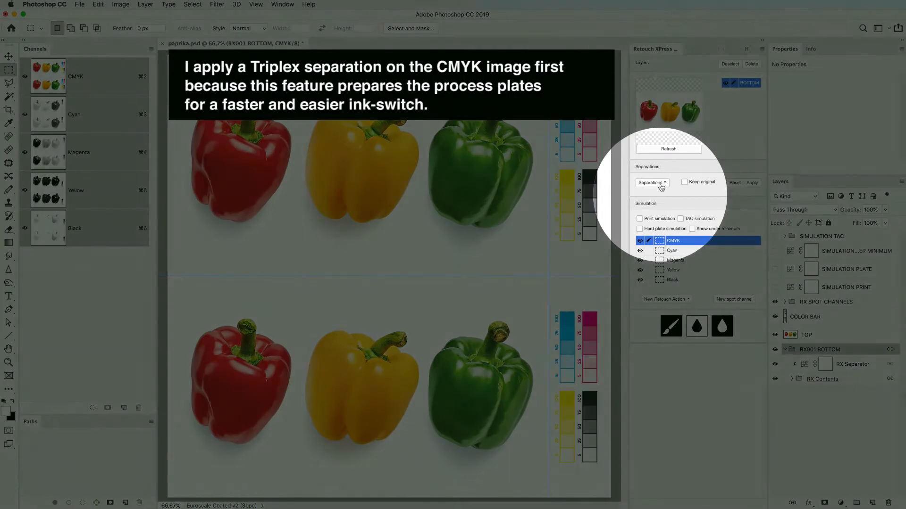
Apply a Triplex separation to the bottom paprikas and confirm the reseparation warning
{"action": "left_click", "coordinate": [651, 182]}
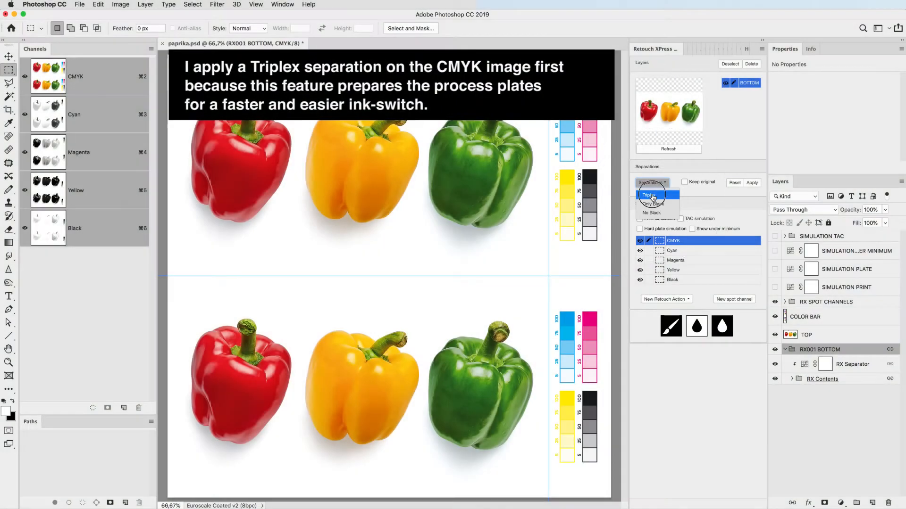
{"action": "left_click", "coordinate": [752, 182]}
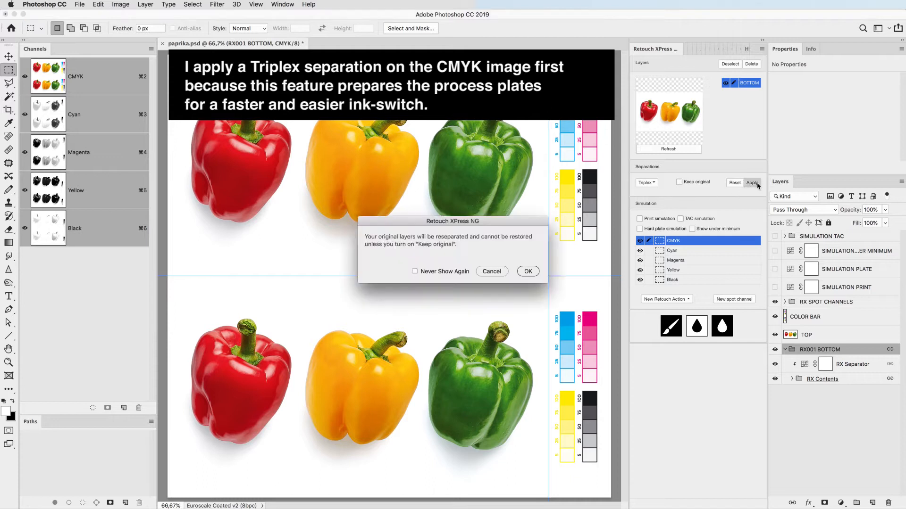
{"action": "mouse_move", "coordinate": [527, 272]}
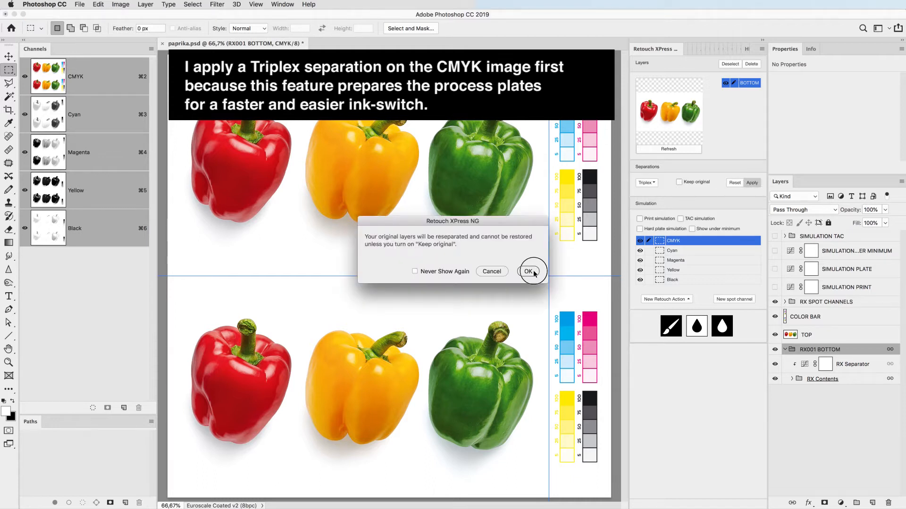
{"action": "left_click", "coordinate": [528, 272]}
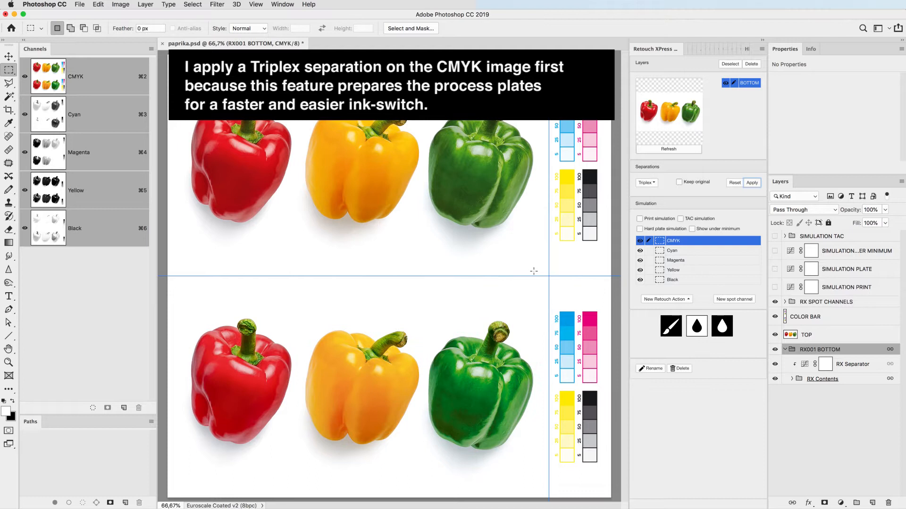
{"action": "mouse_move", "coordinate": [652, 238]}
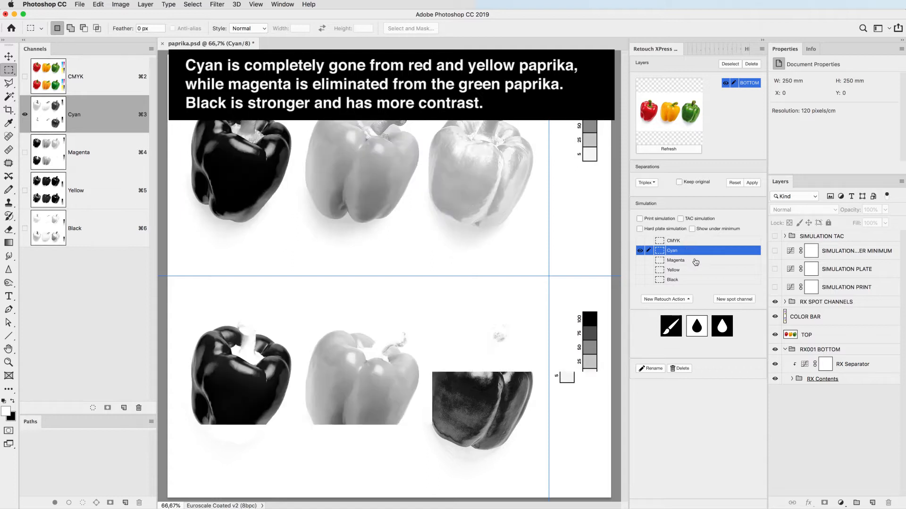
{"action": "left_click", "coordinate": [675, 260]}
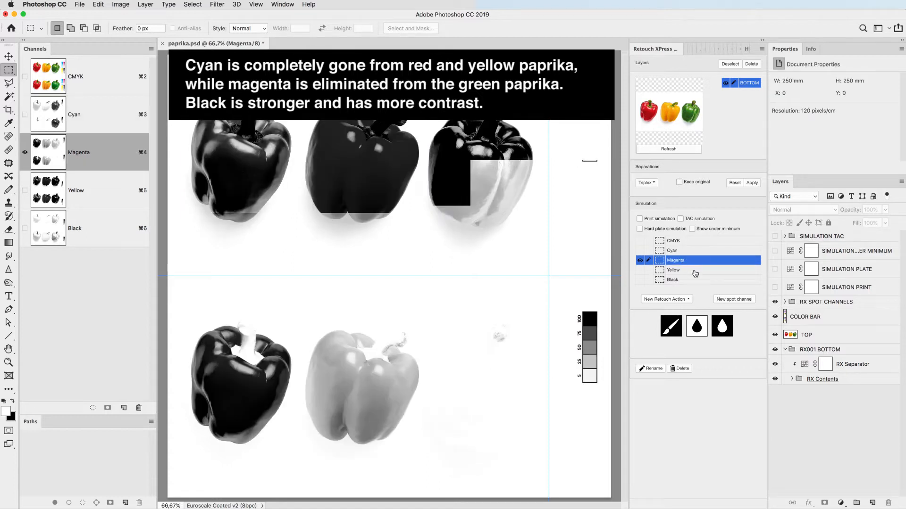
{"action": "left_click", "coordinate": [672, 270]}
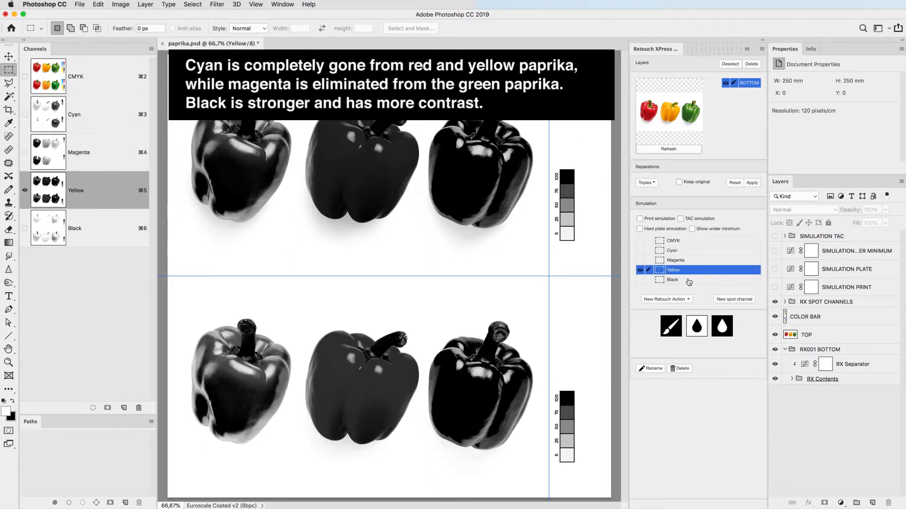
{"action": "left_click", "coordinate": [672, 279]}
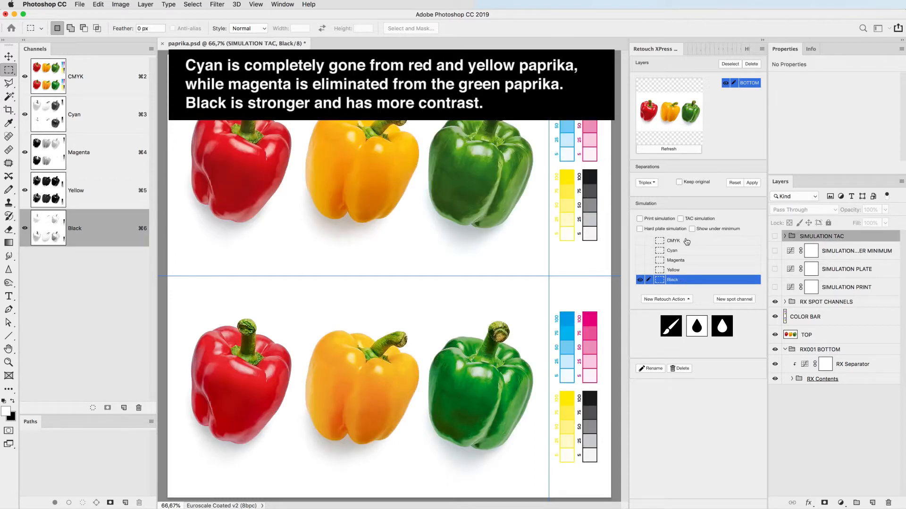
{"action": "left_click", "coordinate": [672, 241]}
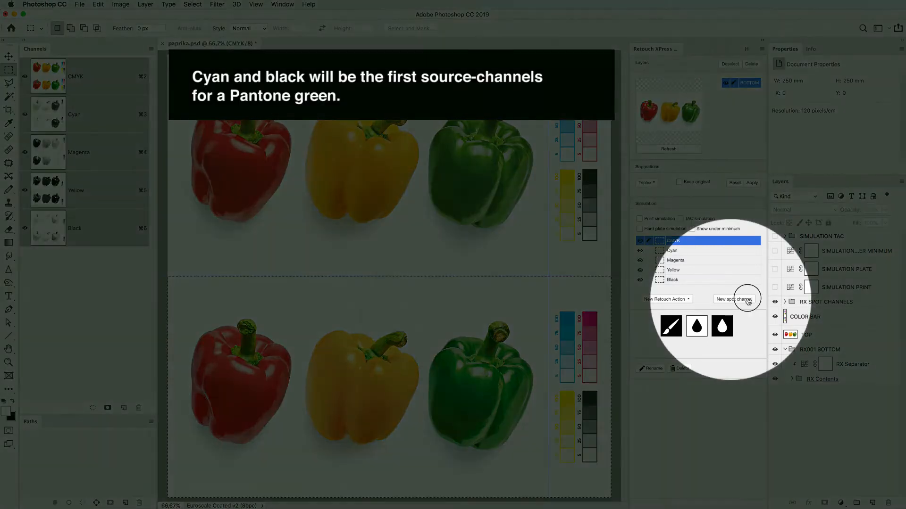
Build a PANTONE 354 C spot channel from cyan and black and re-enable Black underprinting
{"action": "left_click", "coordinate": [734, 299]}
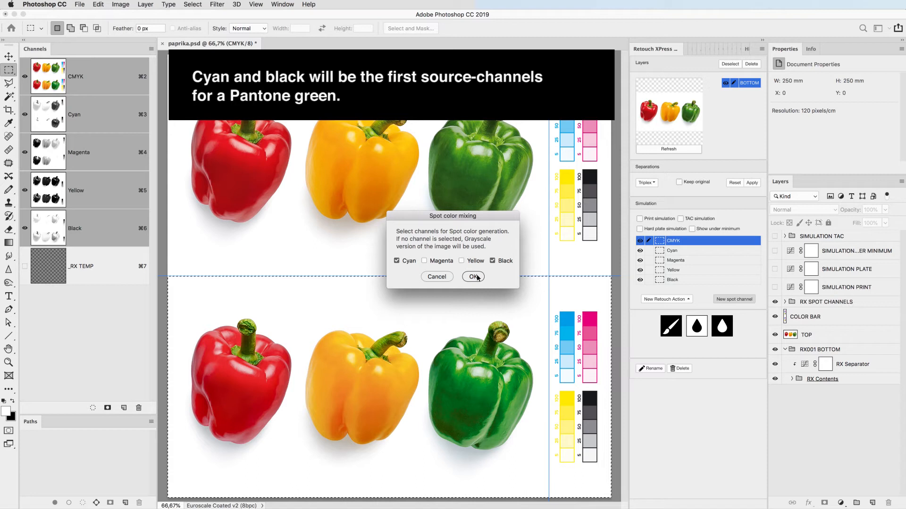
{"action": "left_click", "coordinate": [471, 276]}
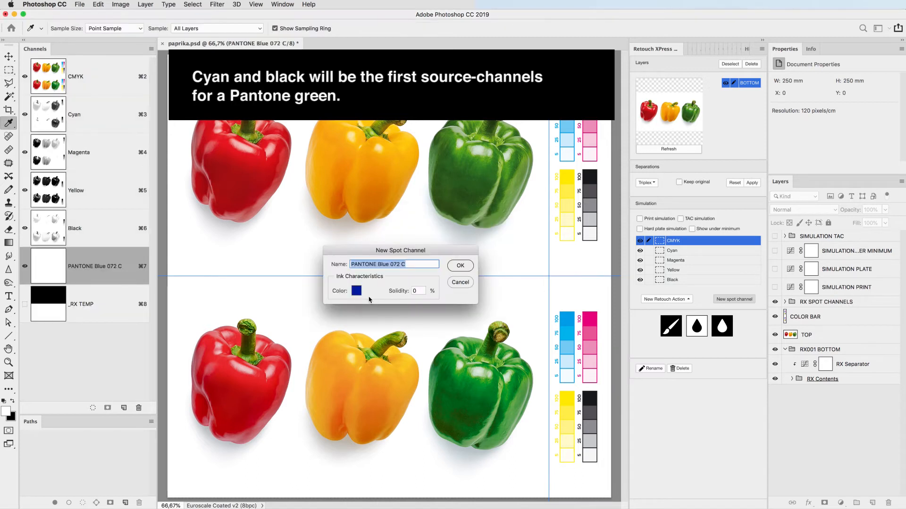
{"action": "left_click", "coordinate": [356, 291]}
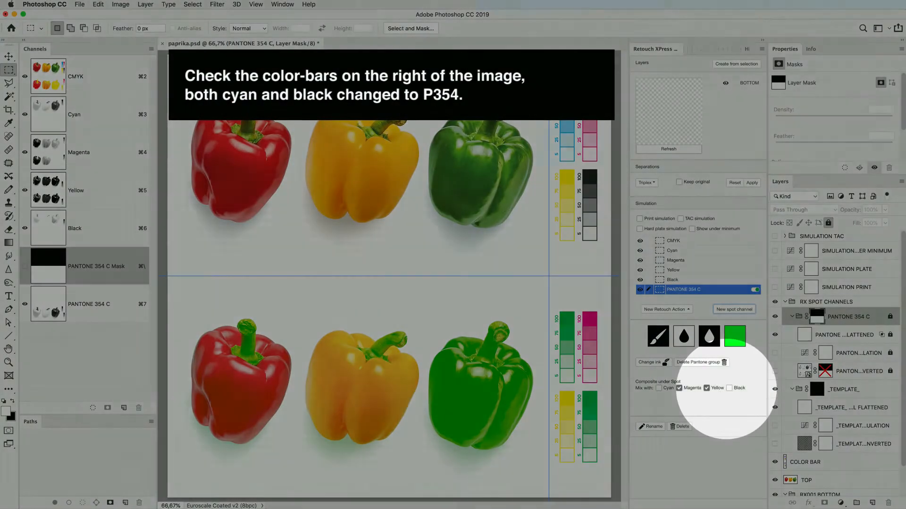
{"action": "left_click", "coordinate": [730, 388]}
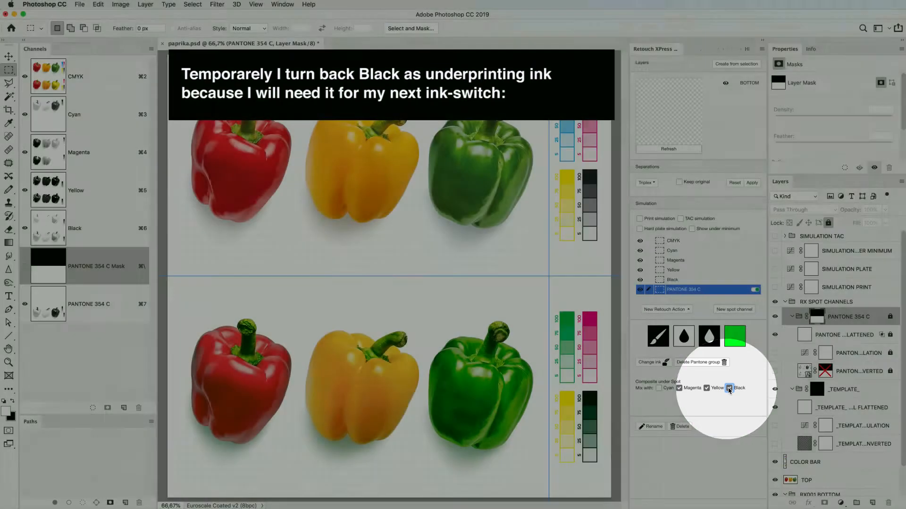
{"action": "left_click", "coordinate": [729, 387]}
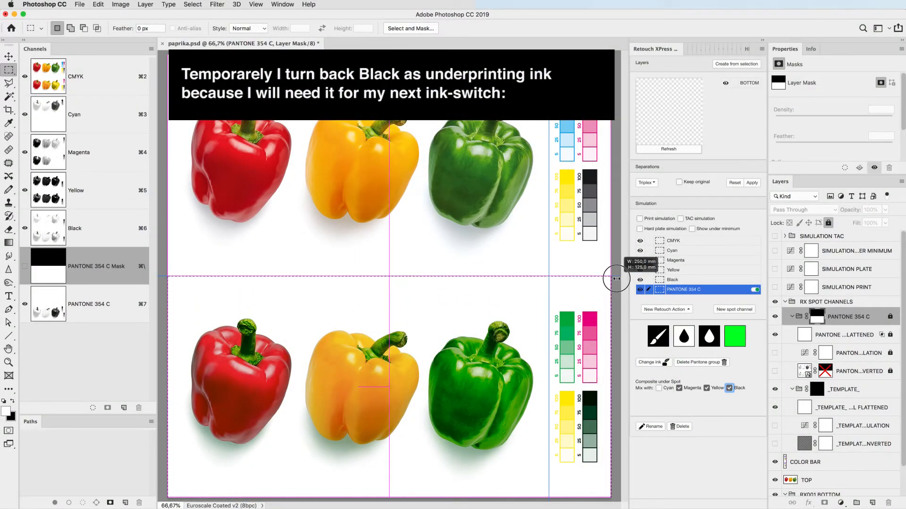
Add a PANTONE 185 C spot channel sourced from magenta and black
{"action": "left_click", "coordinate": [733, 310]}
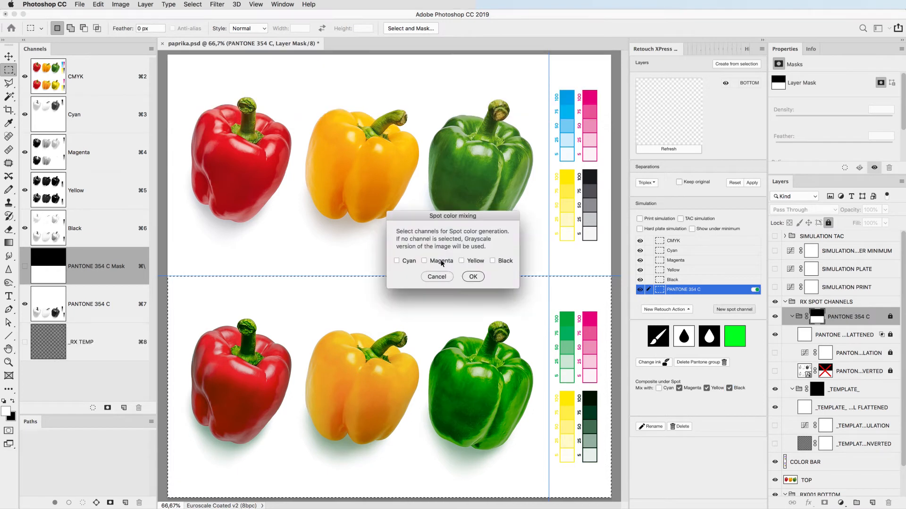
{"action": "left_click", "coordinate": [472, 277]}
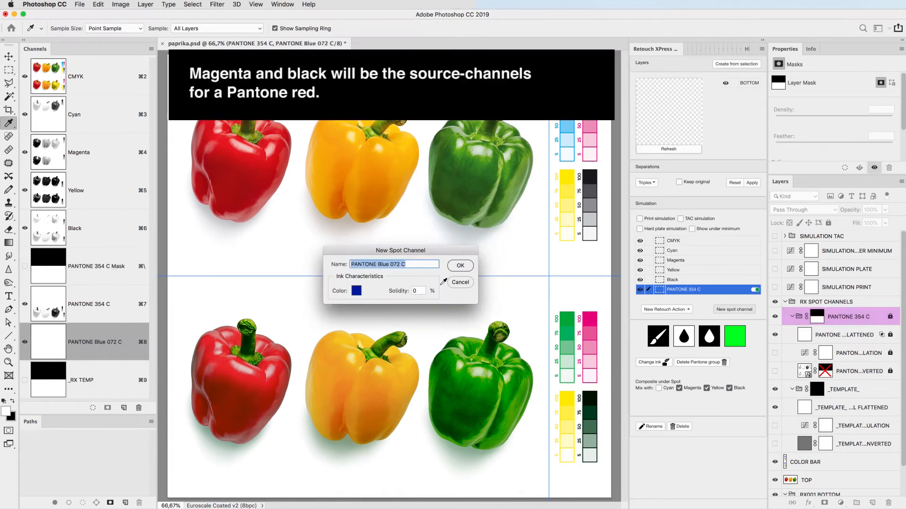
{"action": "left_click", "coordinate": [357, 291]}
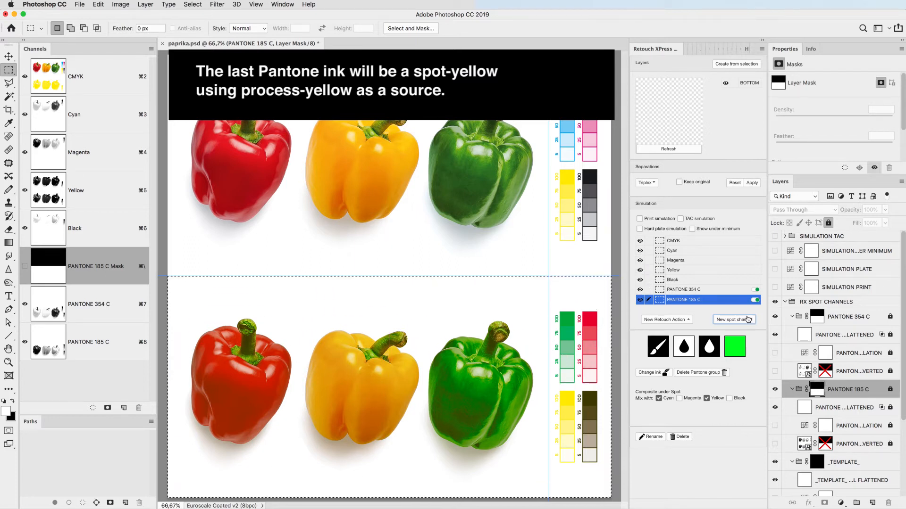
Add a PANTONE 109 C spot channel sourced from yellow, chosen from Color Libraries
{"action": "left_click", "coordinate": [734, 320]}
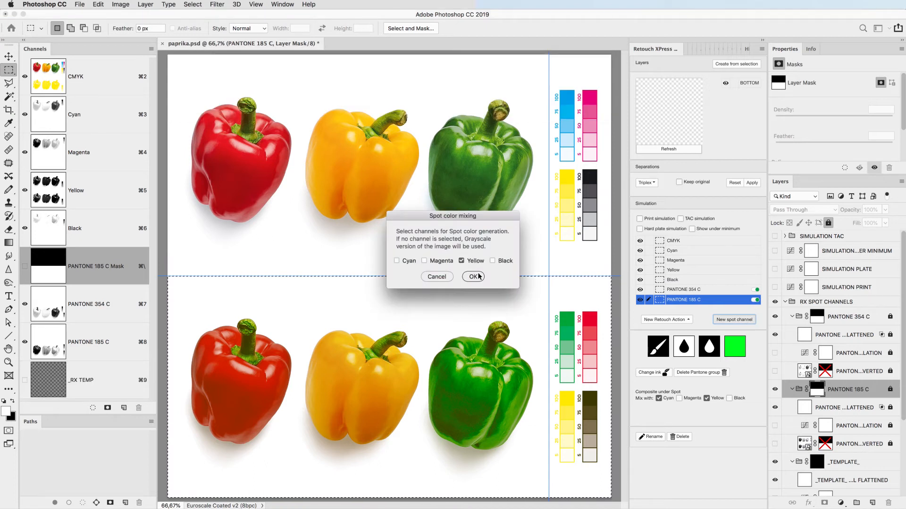
{"action": "left_click", "coordinate": [473, 276]}
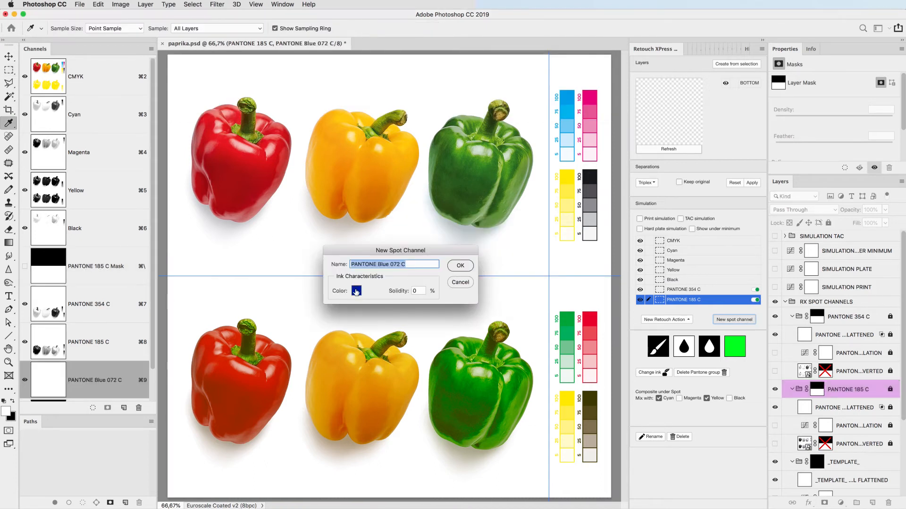
{"action": "left_click", "coordinate": [356, 290]}
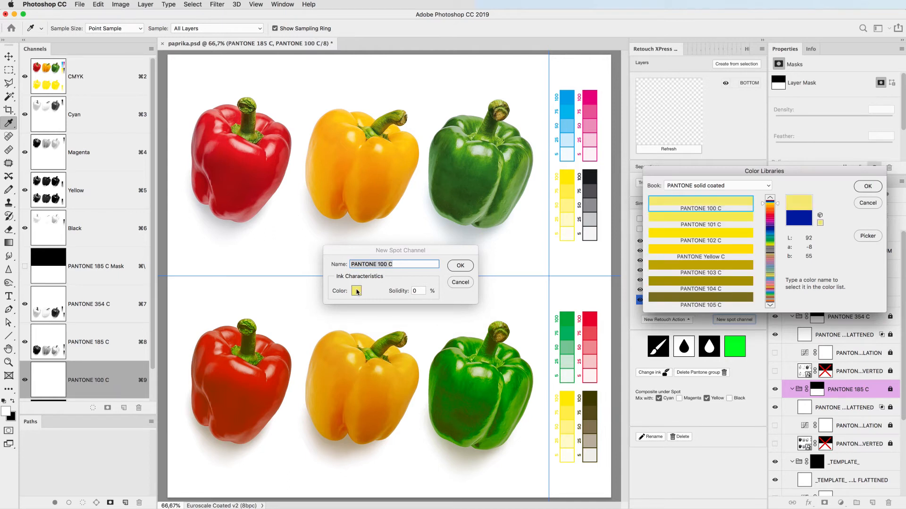
{"action": "left_click", "coordinate": [867, 186]}
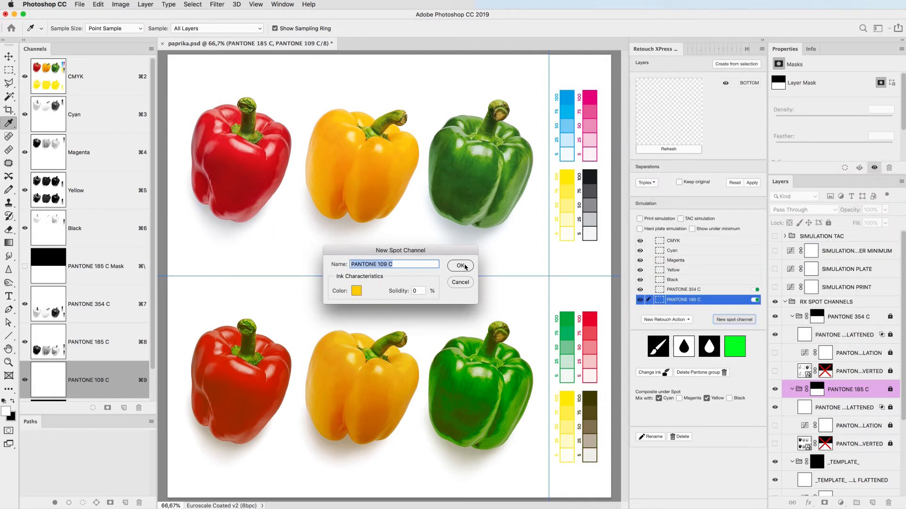
{"action": "left_click", "coordinate": [460, 266]}
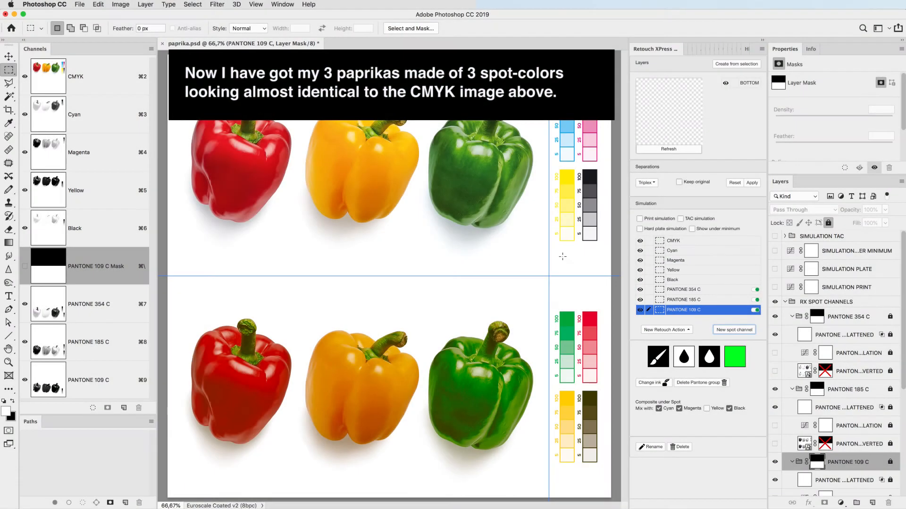
Hide the PANTONE 109 C ink in the Simulation list so the yellow pepper shows pink
{"action": "left_click", "coordinate": [639, 219]}
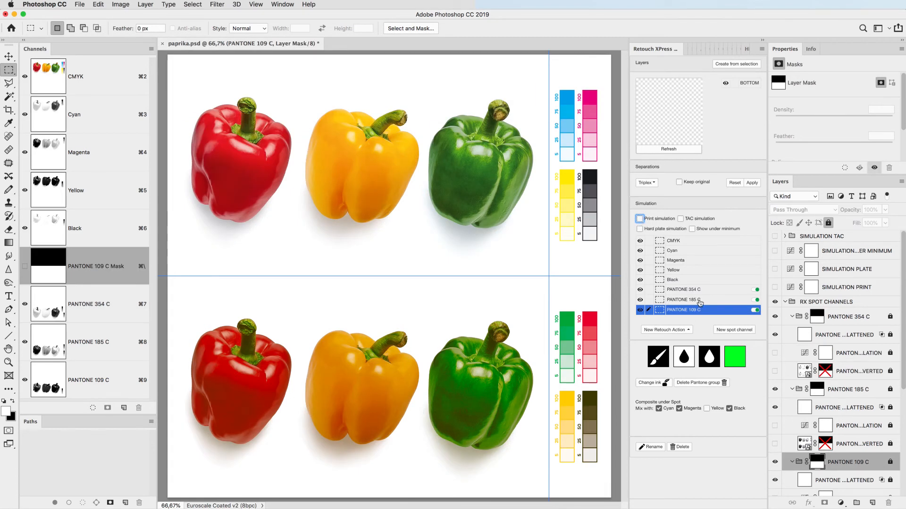
{"action": "left_click", "coordinate": [684, 289]}
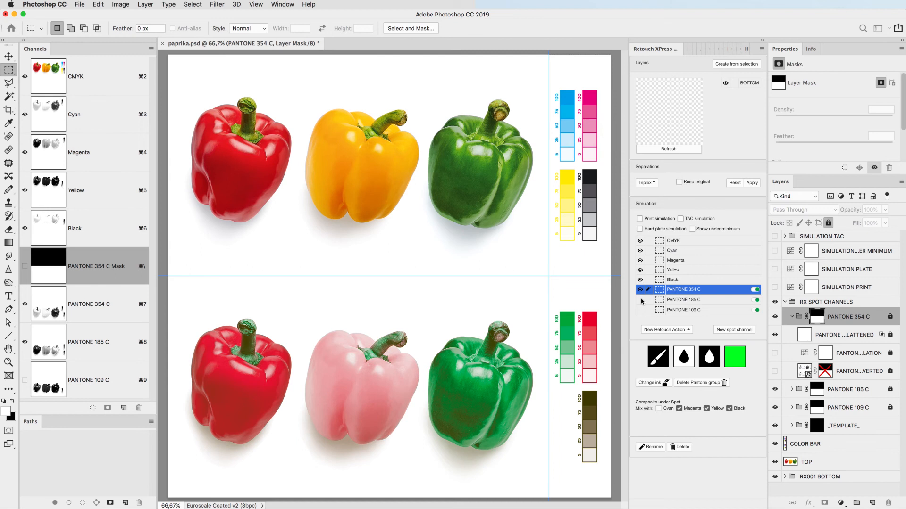
Hide PANTONE 354 C and restore PANTONE 109 C visibility in the Simulation list
{"action": "left_click", "coordinate": [640, 289]}
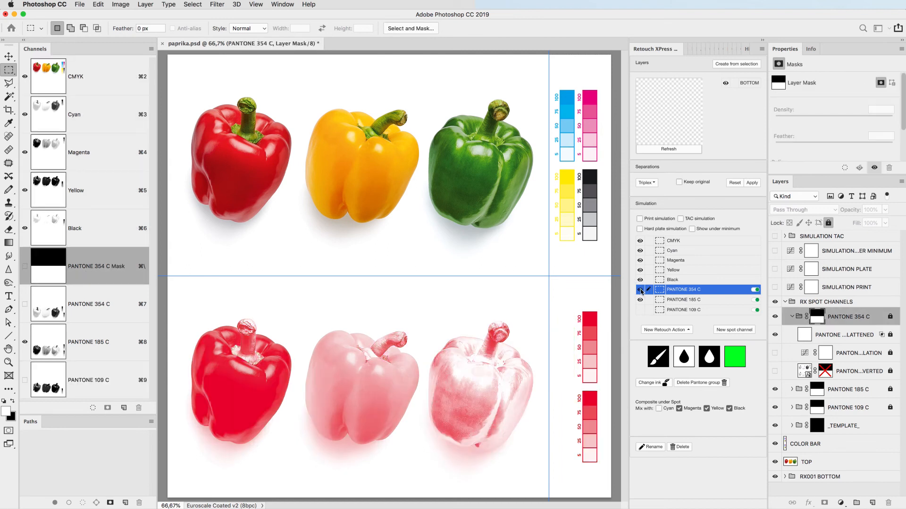
{"action": "left_click", "coordinate": [640, 300]}
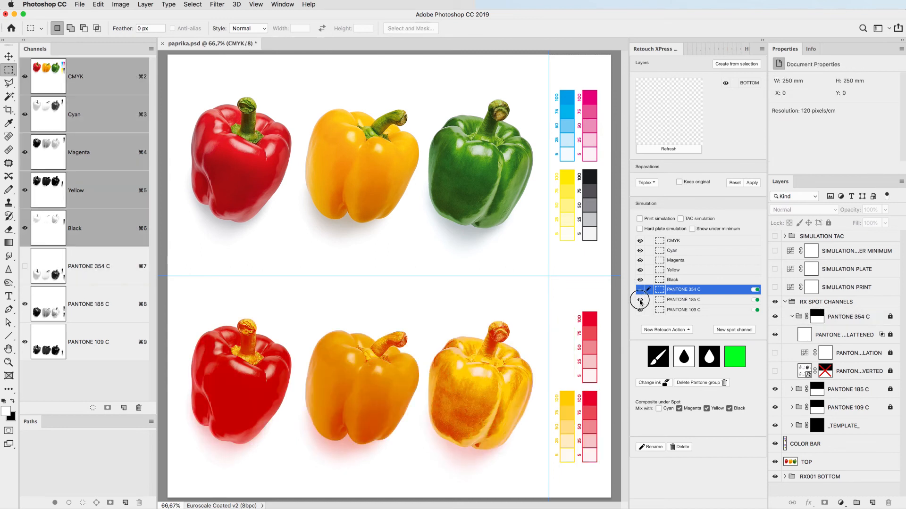
{"action": "left_click", "coordinate": [640, 290]}
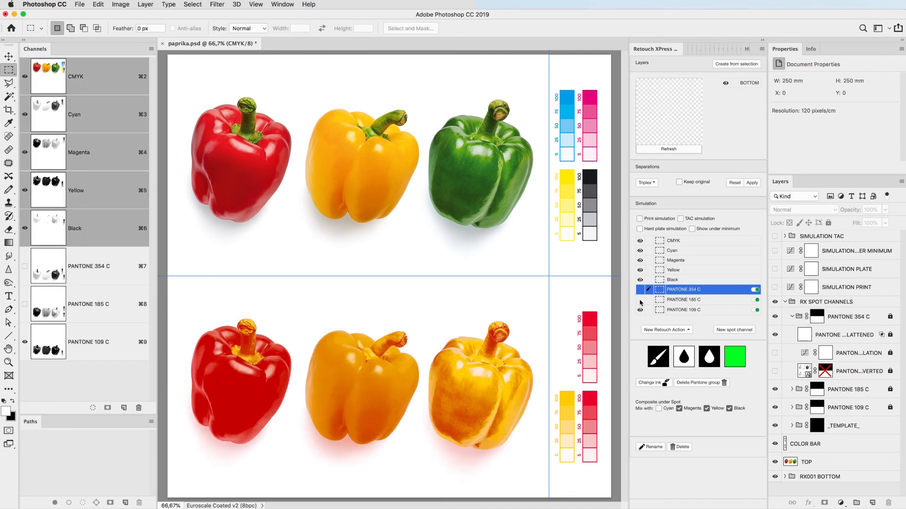